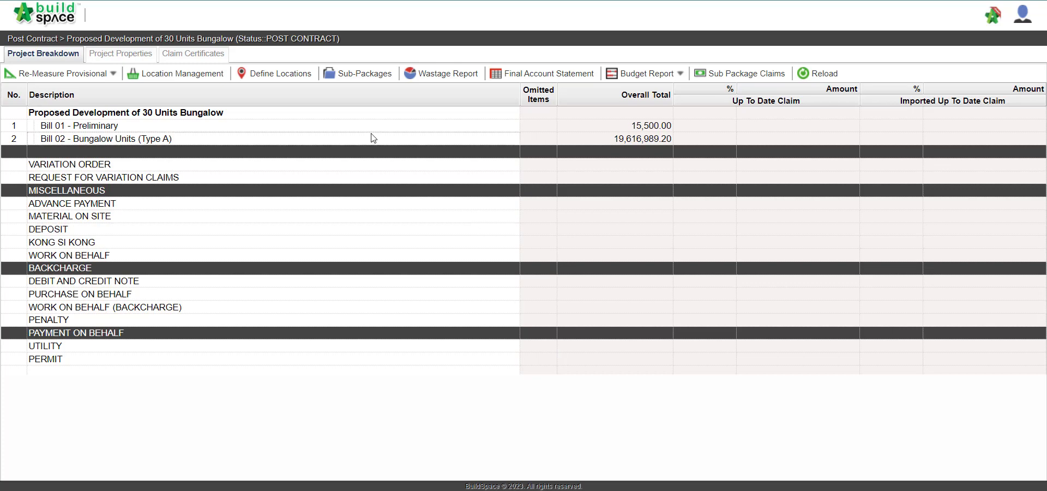
{"action": "mouse_move", "coordinate": [277, 106]}
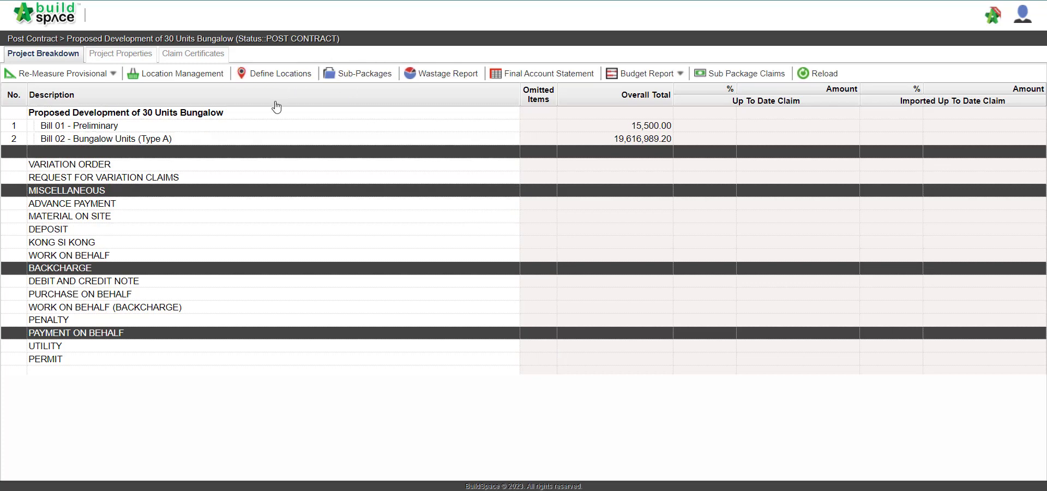
{"action": "mouse_move", "coordinate": [217, 153]}
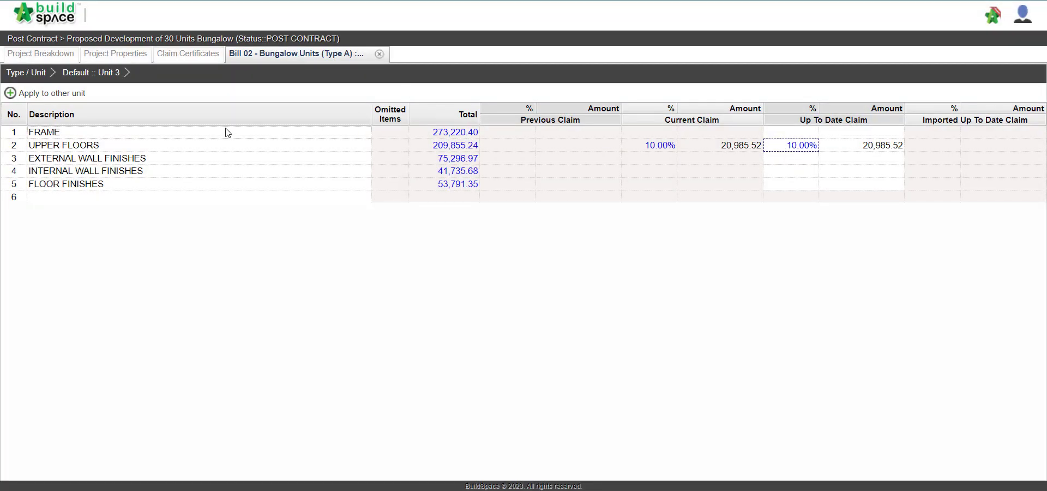
{"action": "mouse_move", "coordinate": [169, 137]}
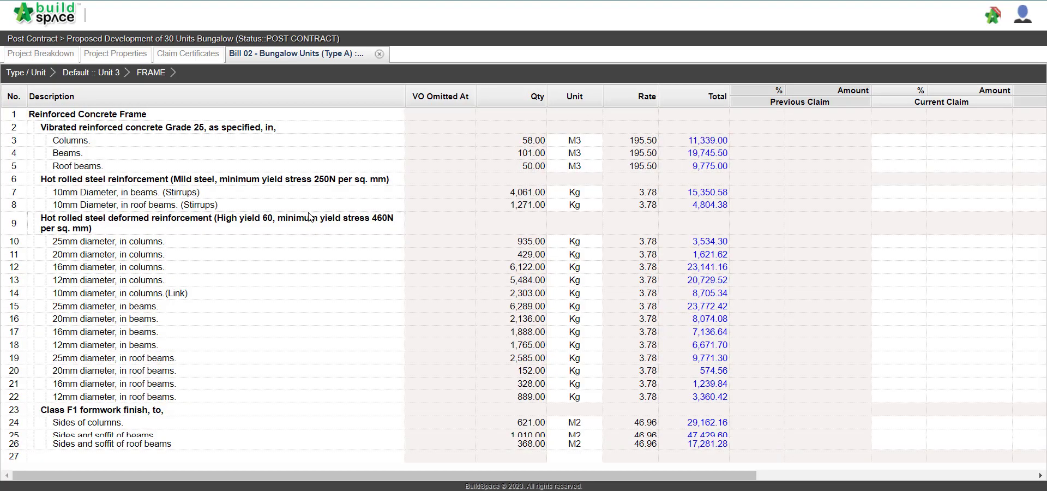
Enter the roof-beam stirrups' up-to-date claim quantity, then move to the 20mm column reinforcement item
{"action": "scroll", "scroll_direction": "right", "scroll_amount": 3}
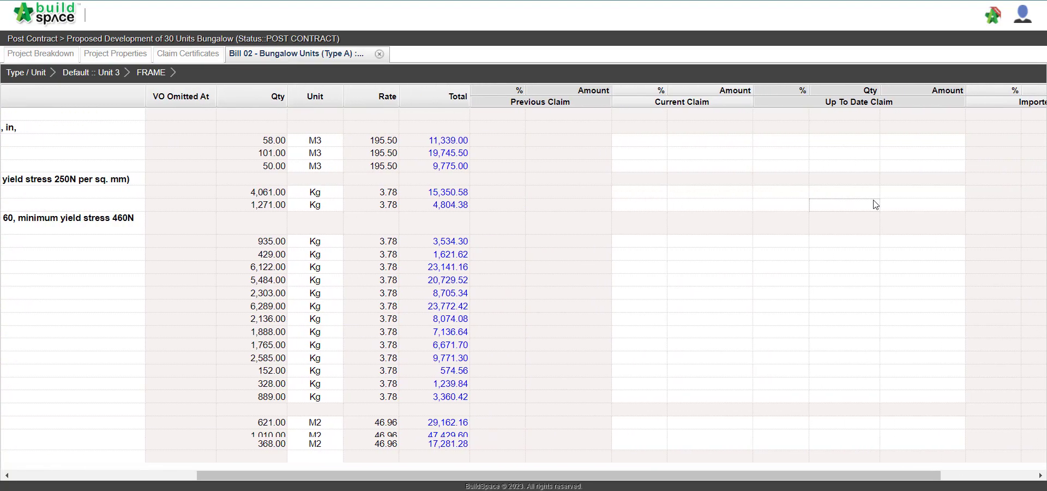
{"action": "scroll", "scroll_direction": "right", "scroll_amount": 3}
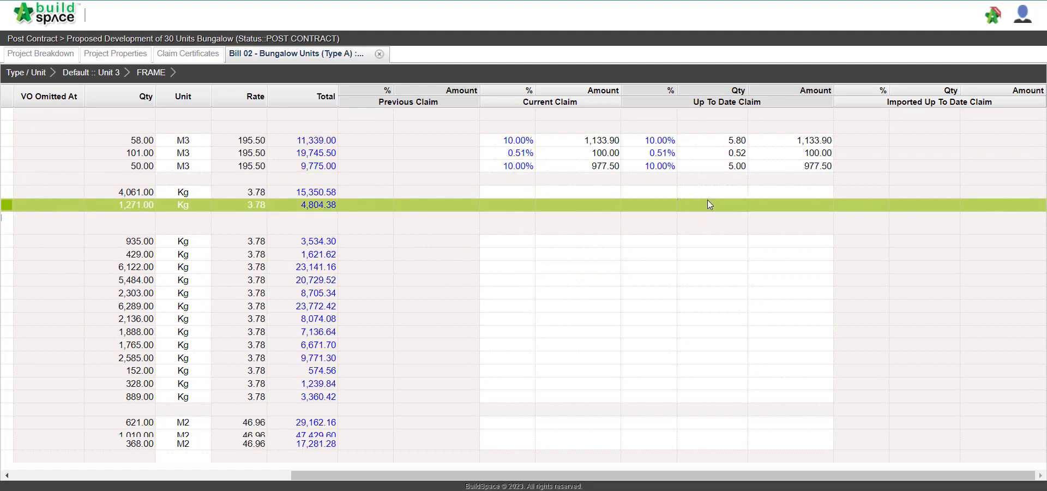
{"action": "left_click", "coordinate": [713, 205]}
{"action": "type", "text": "20"}
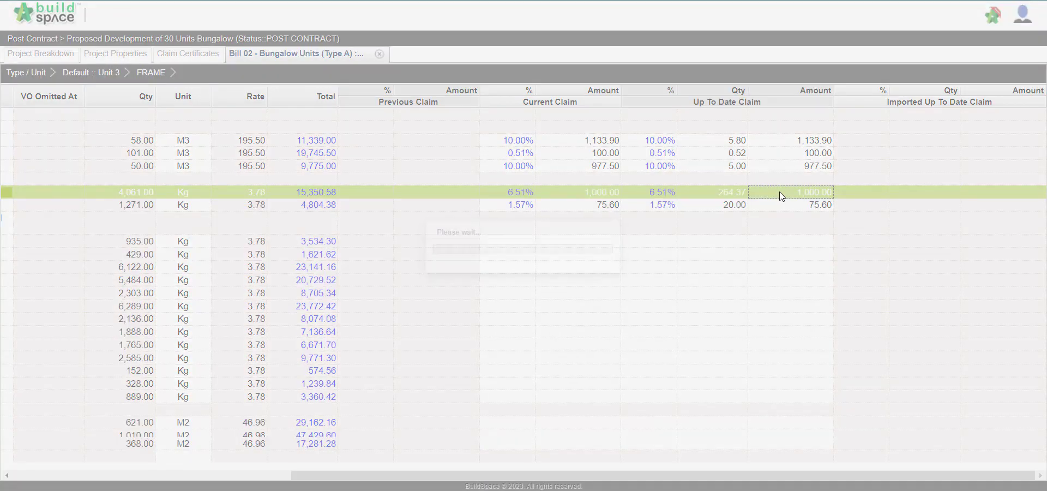
{"action": "left_click", "coordinate": [577, 254]}
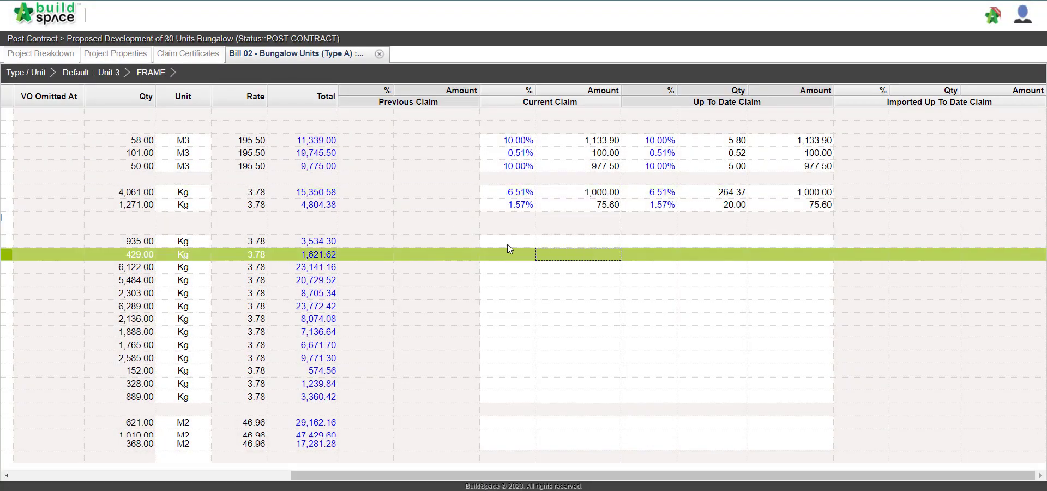